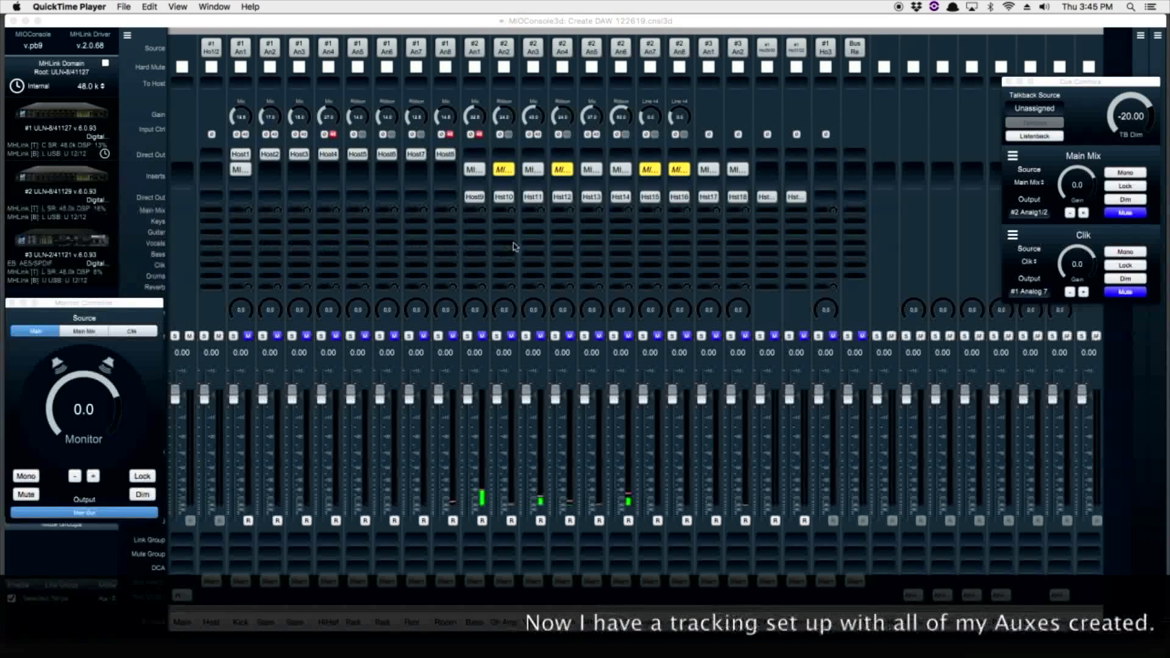
mouse_move(359, 241)
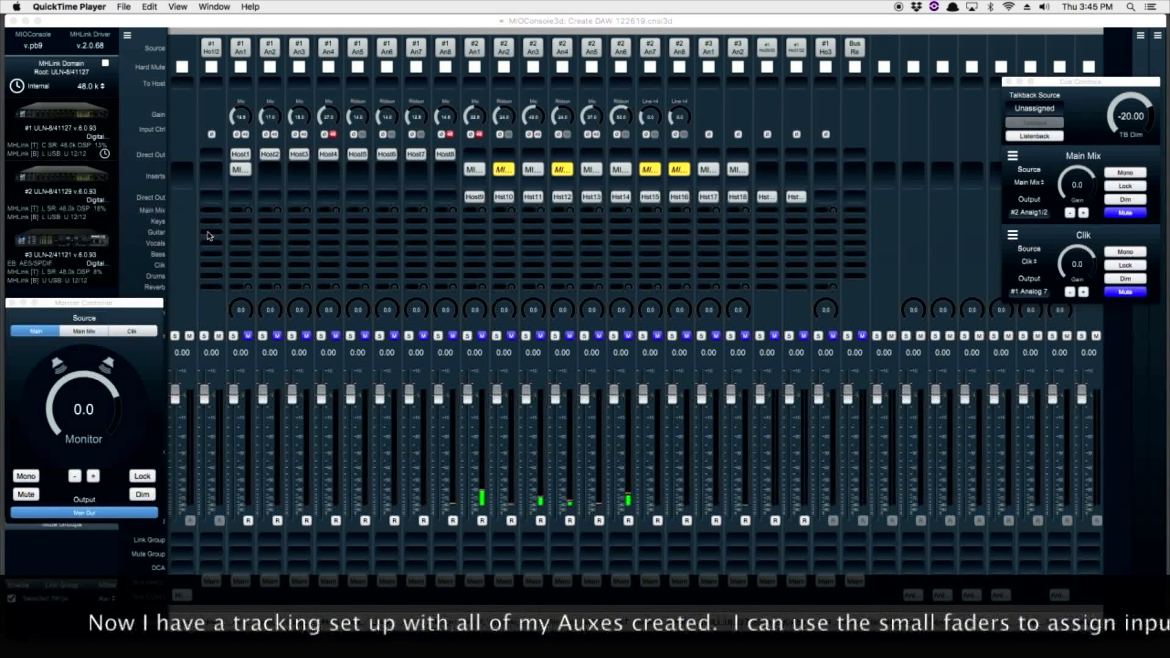
mouse_move(434, 229)
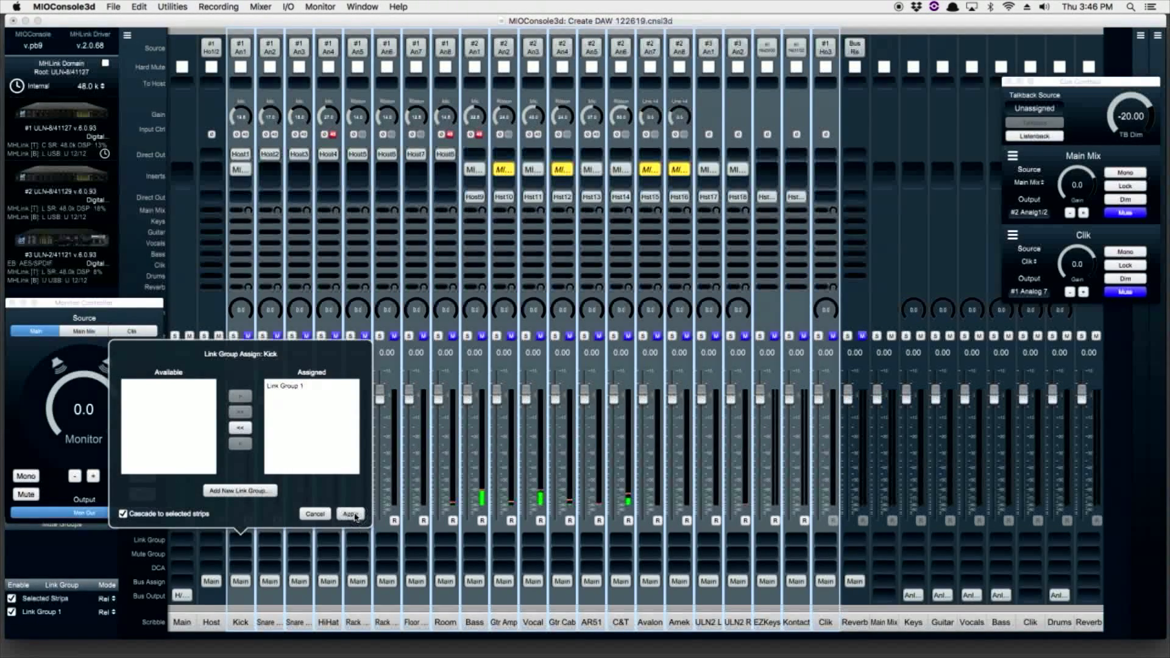
- Apply the link group to the Kick through Clik strips and rename it 'Tracking'
left_click(351, 513)
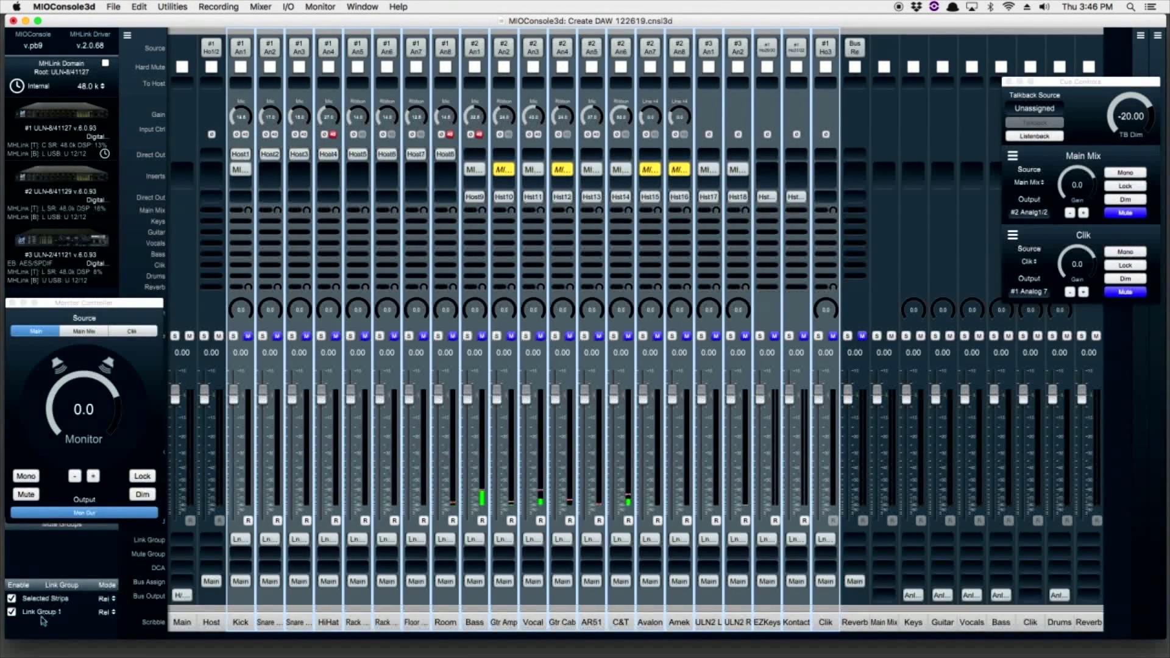
double_click(40, 612)
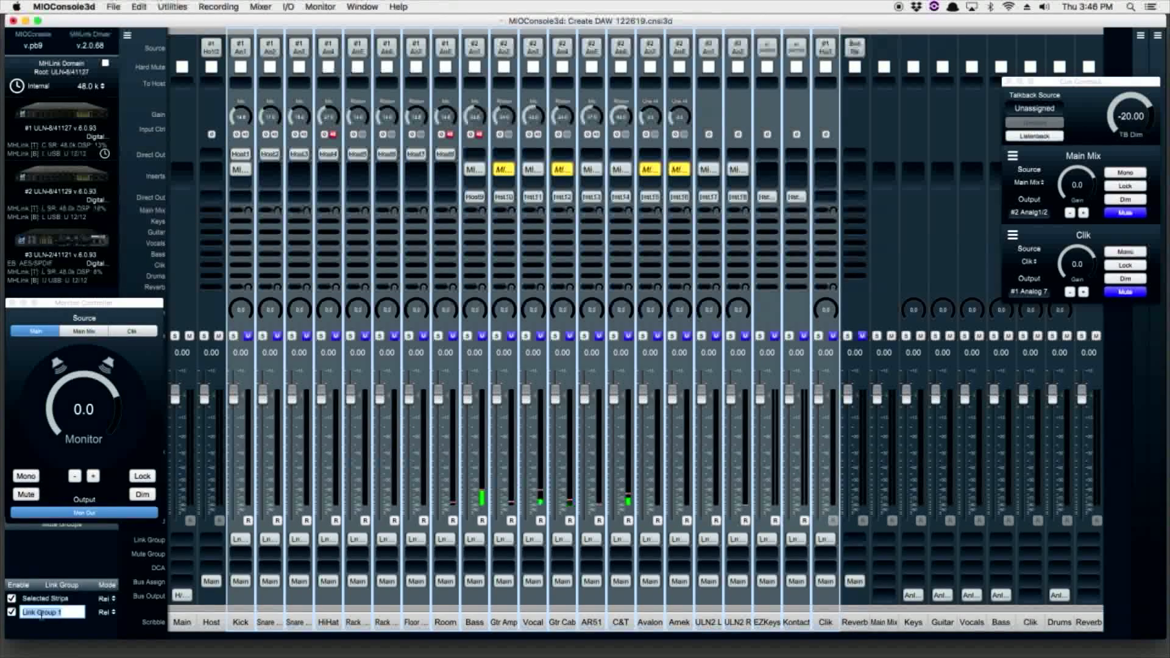
type("Tracking")
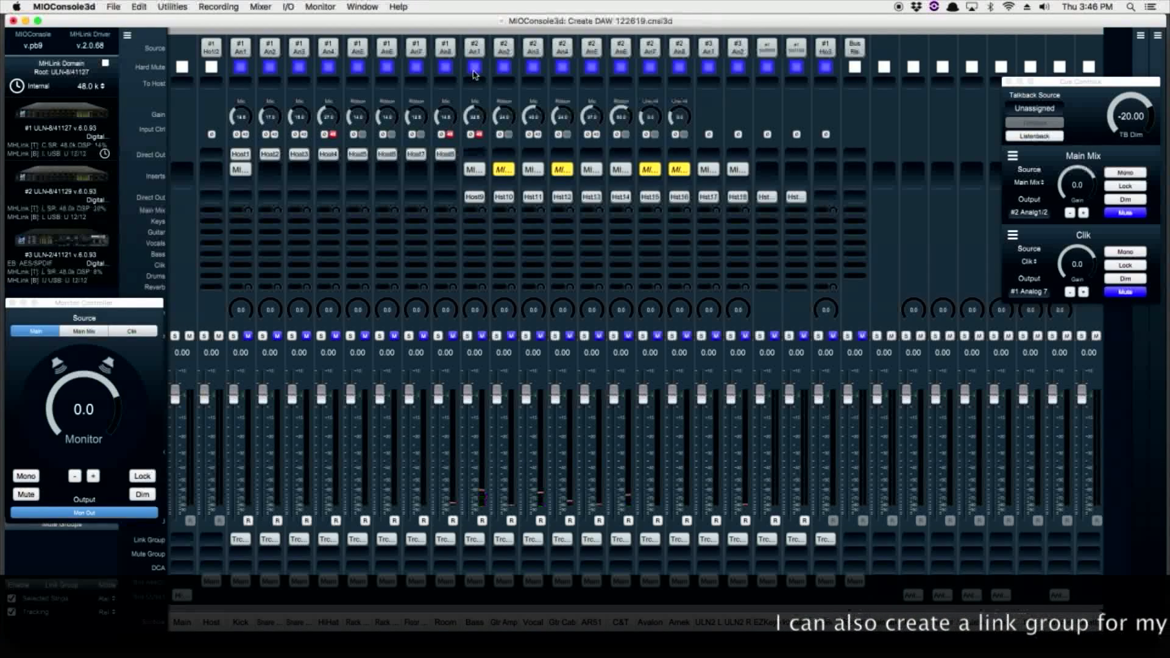
mouse_move(479, 451)
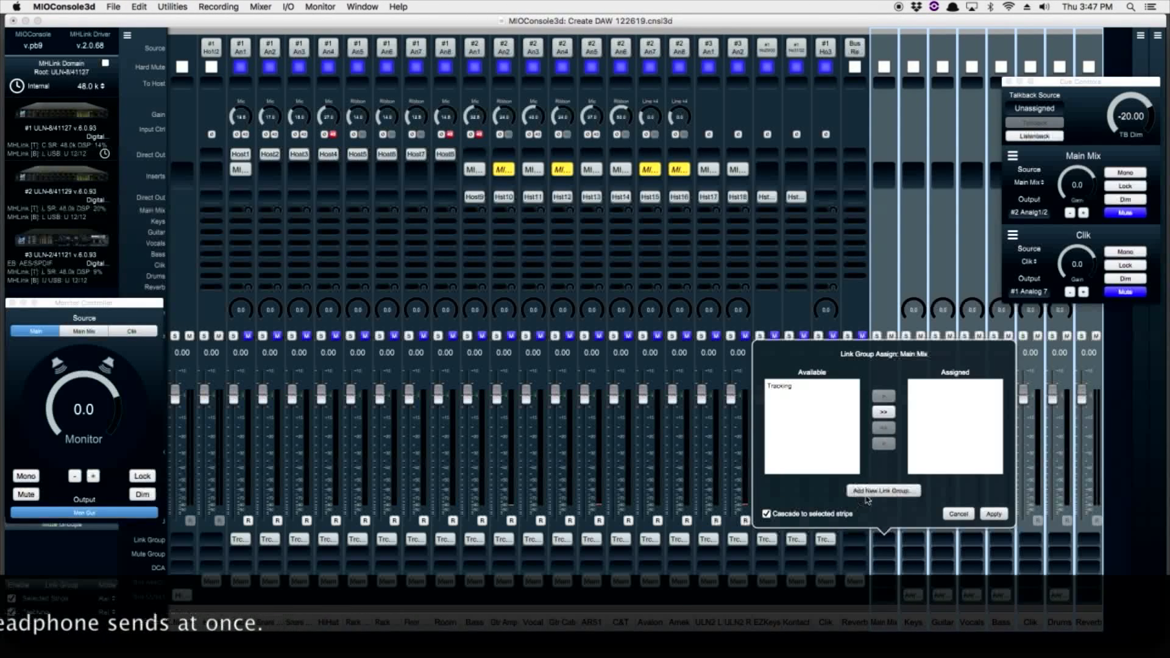
- Add a new link group for the aux strips Main Mix through Reverb
left_click(883, 491)
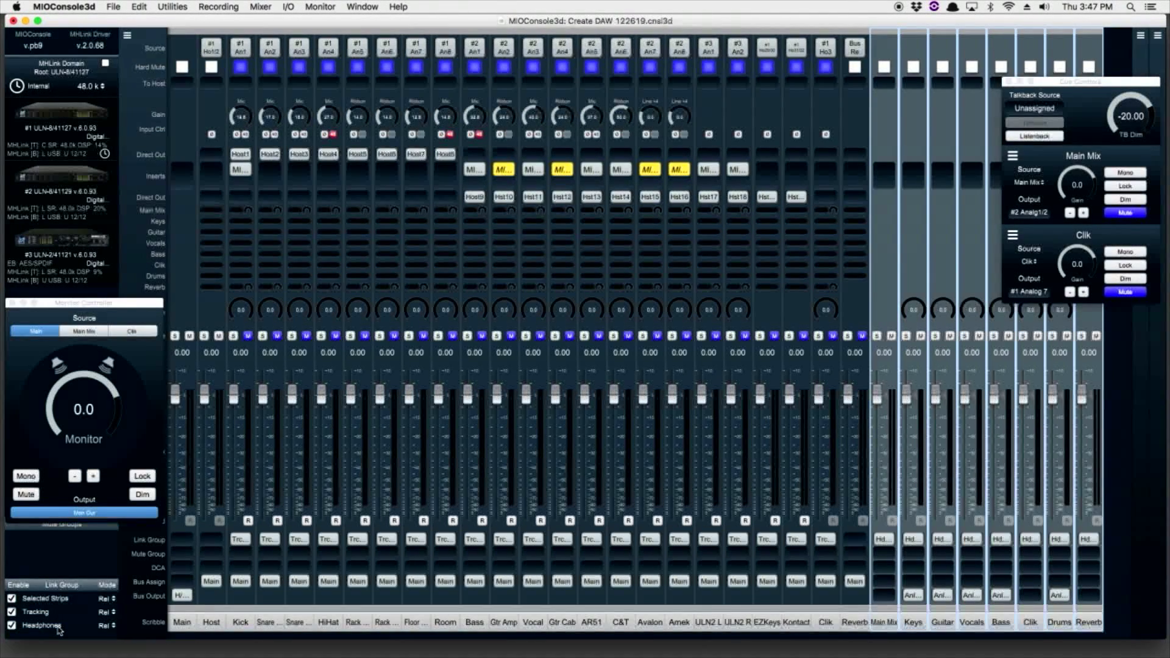
mouse_move(656, 387)
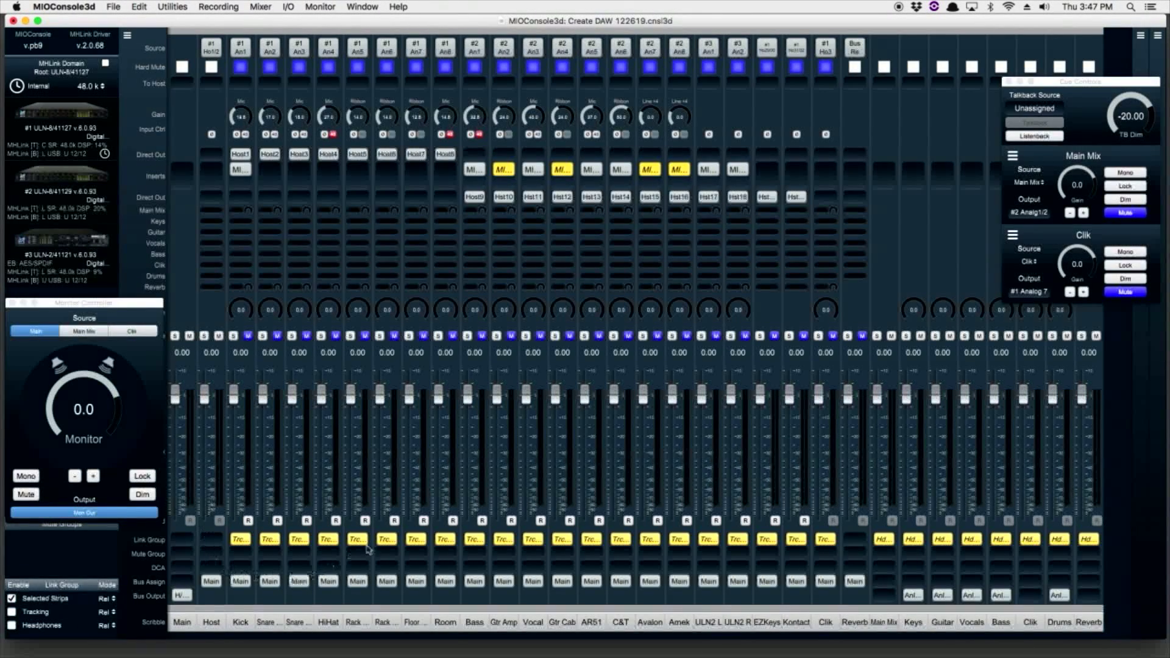
mouse_move(168, 214)
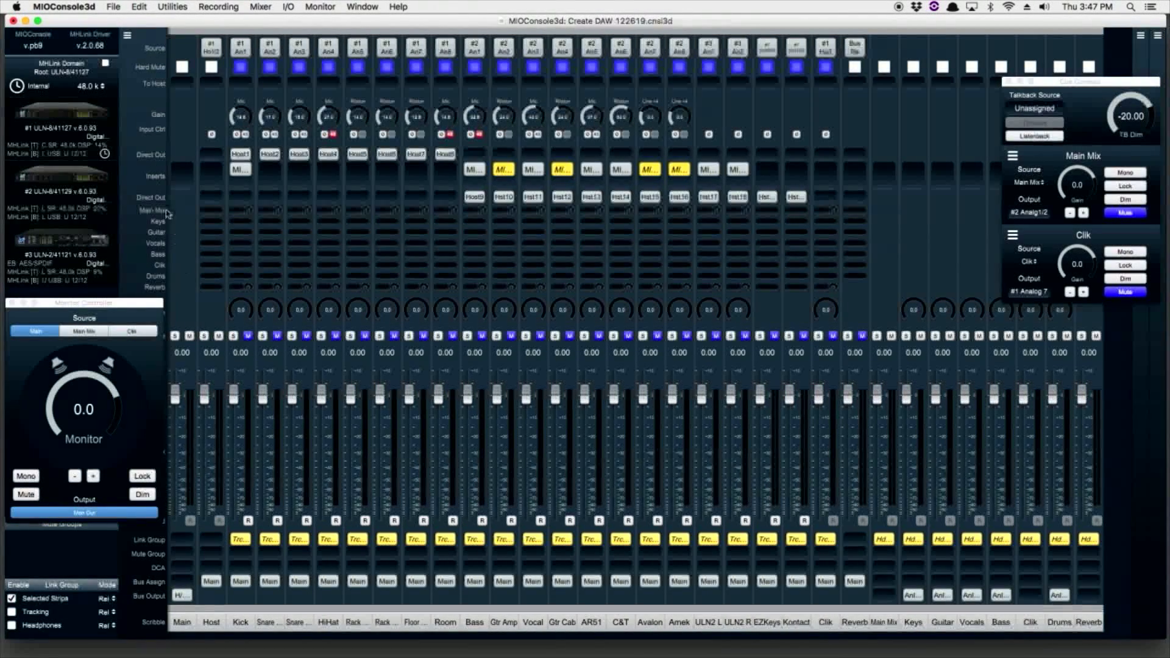
- Flip the faders to show the Main Mix send levels
left_click(112, 7)
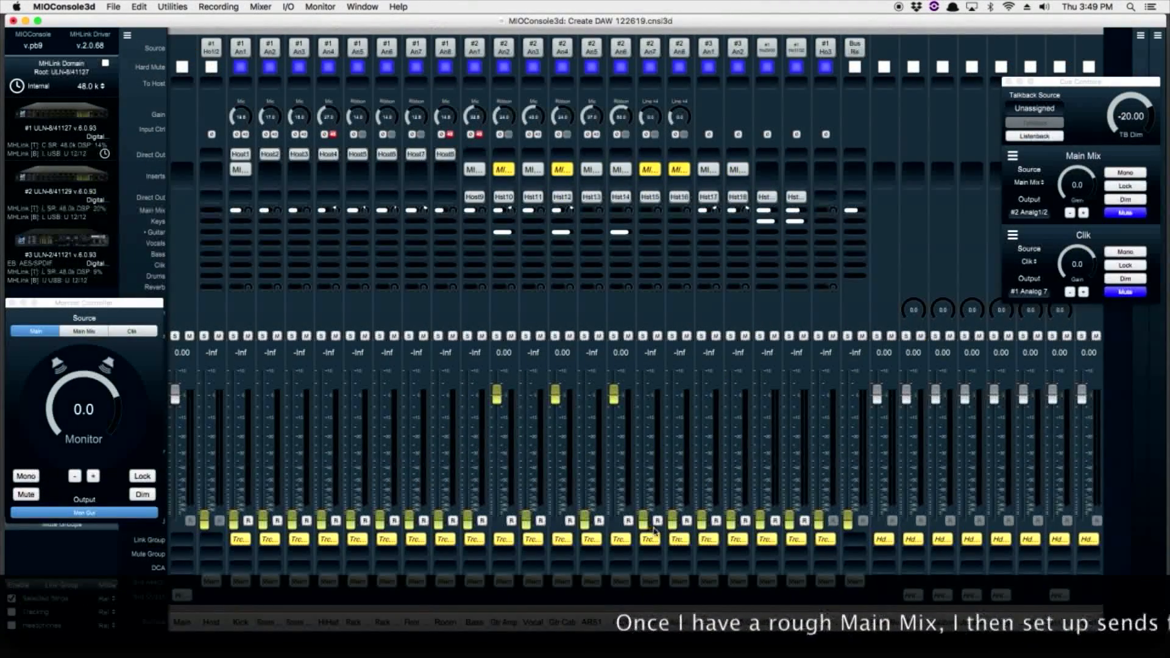
mouse_move(172, 240)
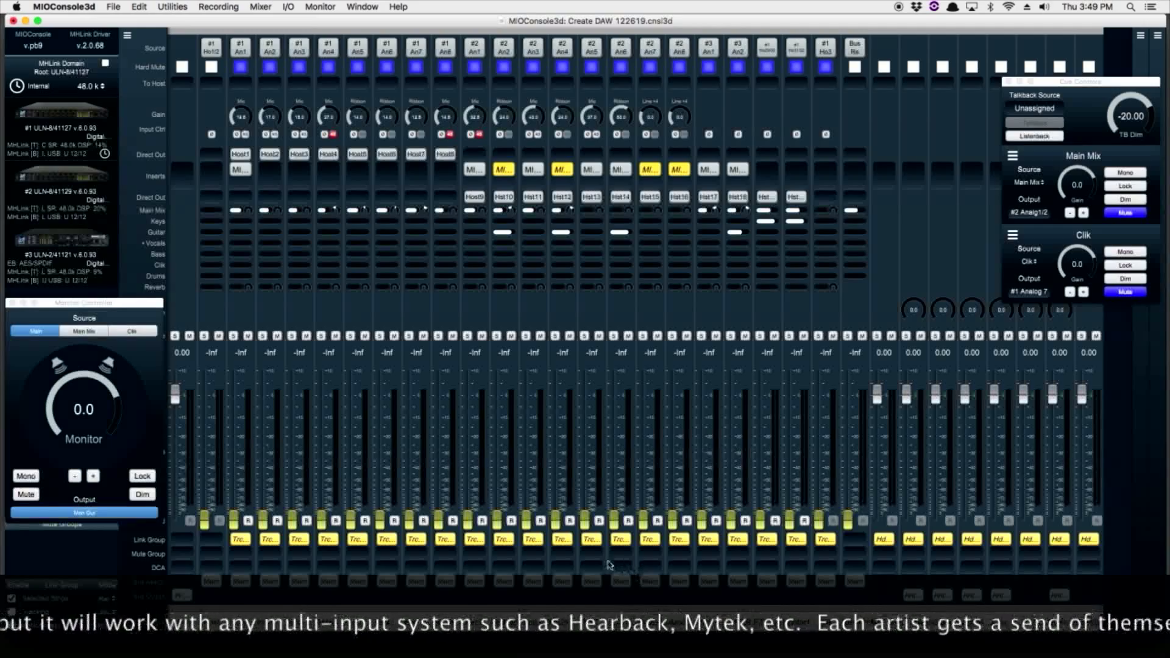
- Raise the vocal and one other input in the Vocals headphone mix
left_click_drag(533, 517, 532, 392)
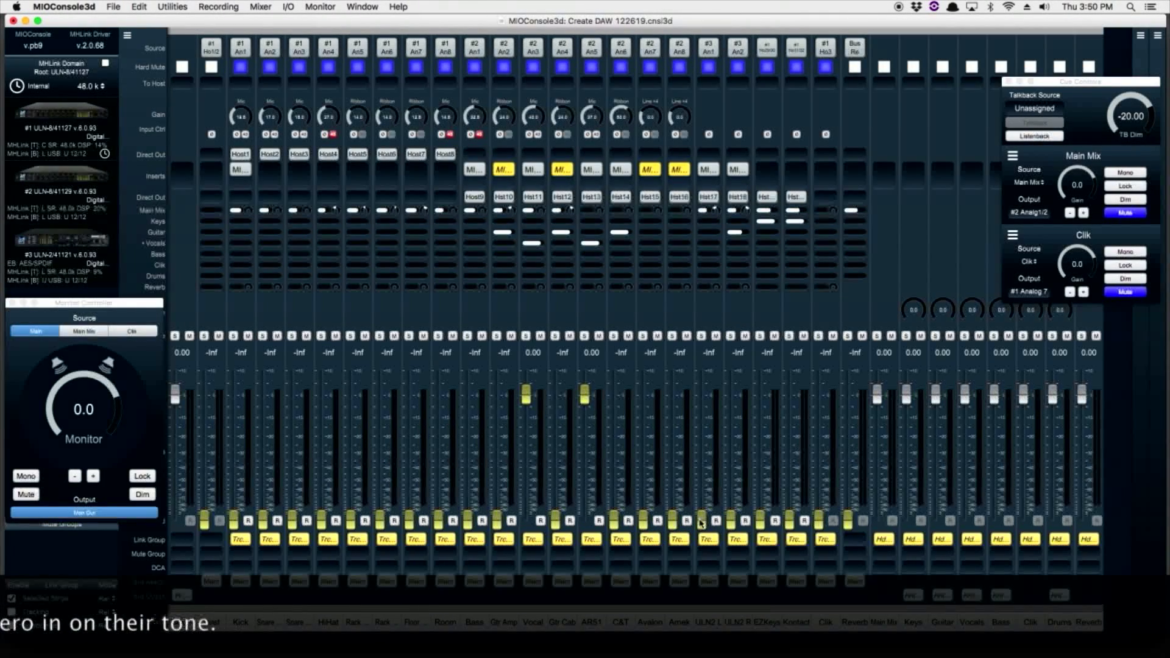
left_click_drag(707, 522, 702, 426)
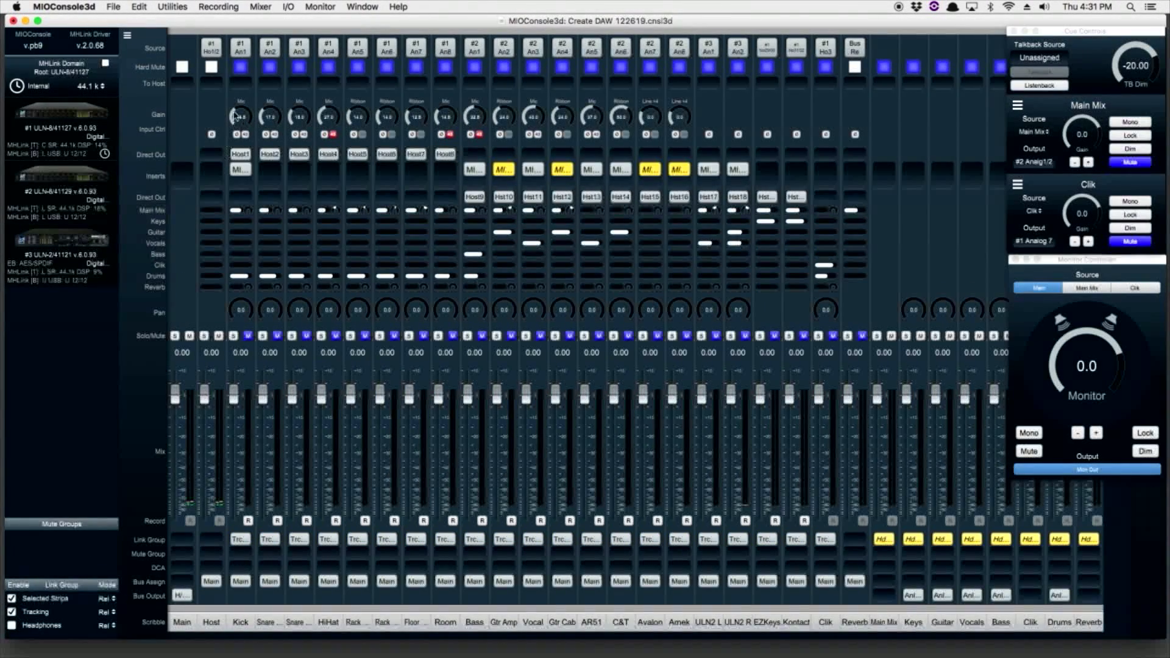
- Release hard mutes, then mute the Main Mix and Clik cues with the monitor live
left_click(239, 67)
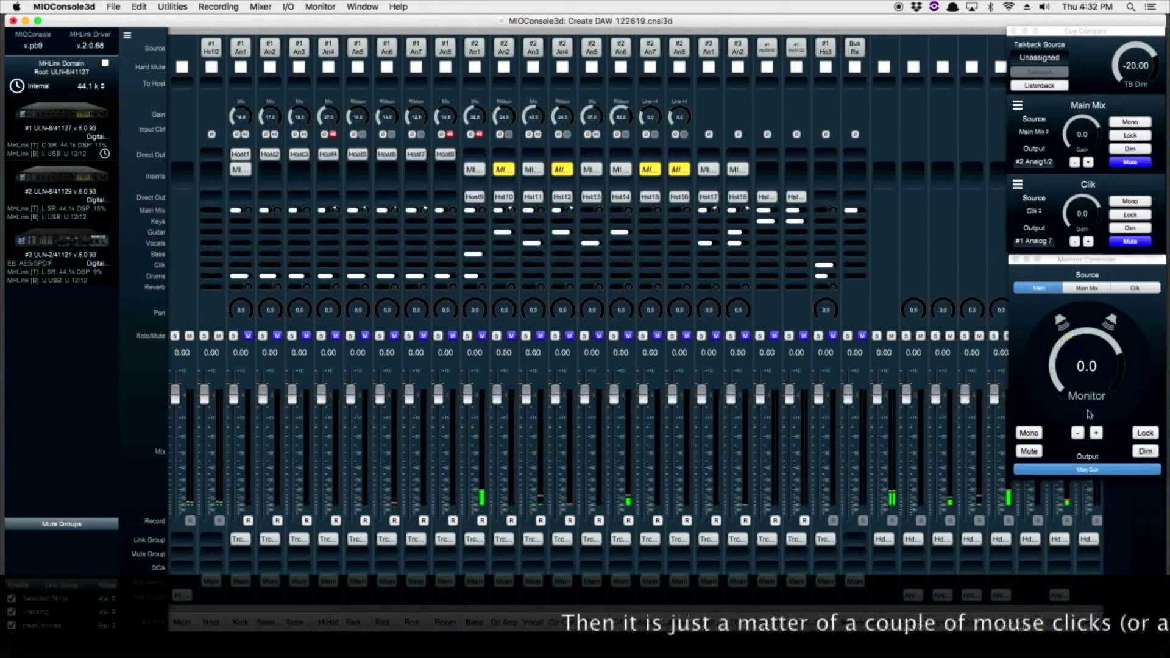
left_click(1029, 451)
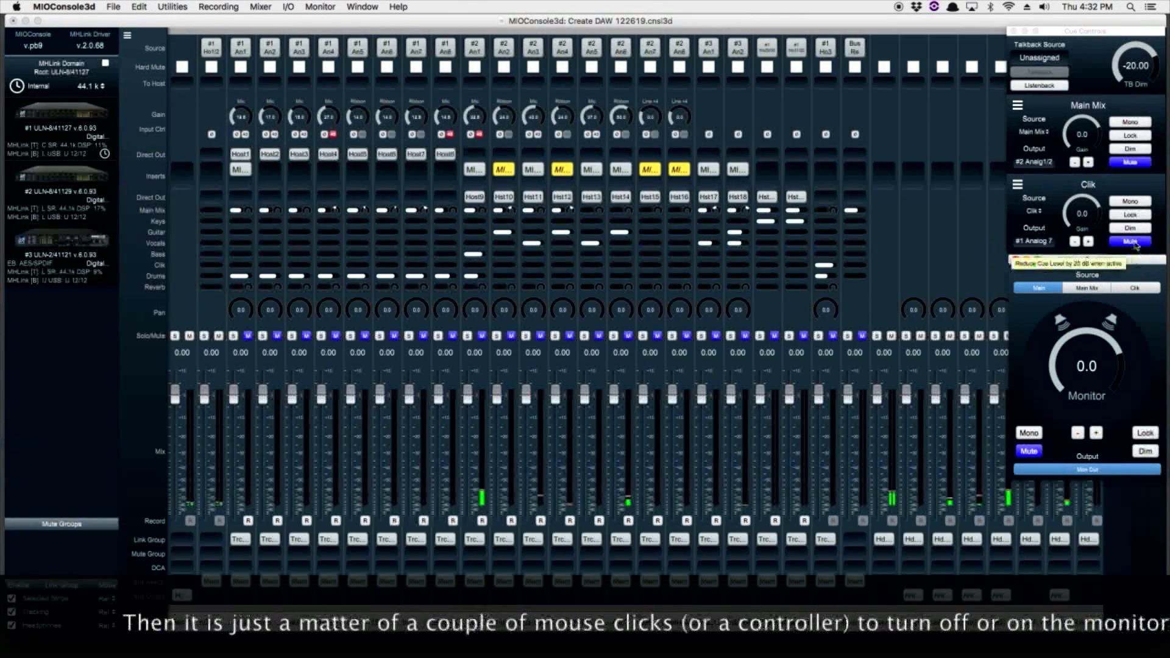
left_click(1129, 162)
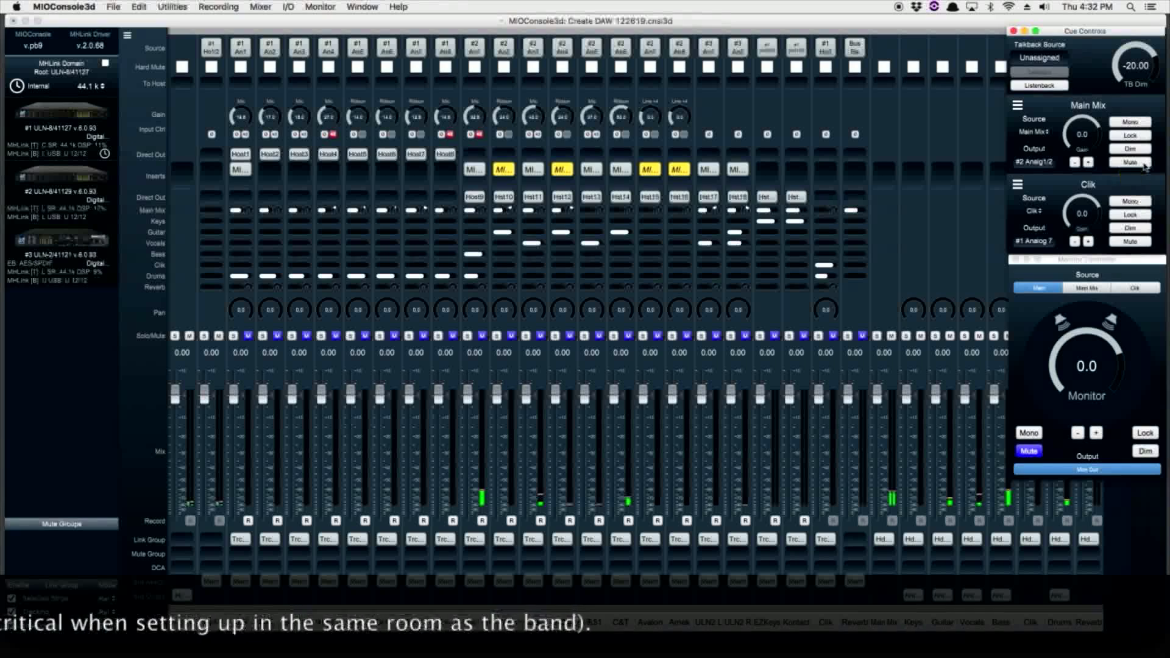
left_click(1129, 161)
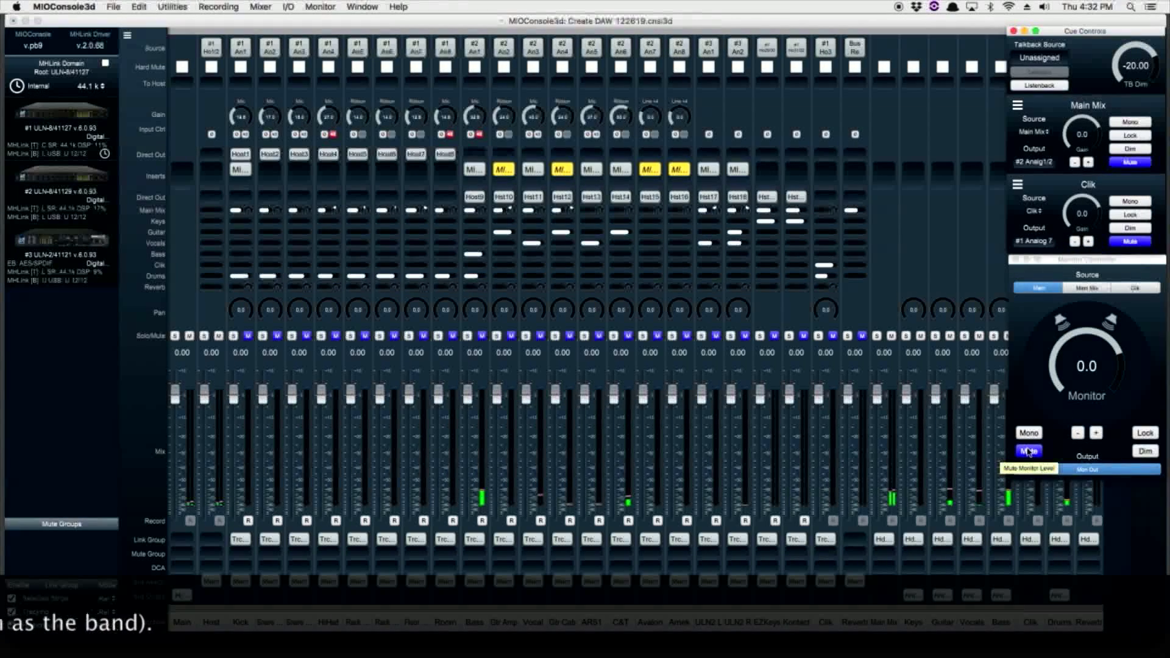
left_click(1029, 451)
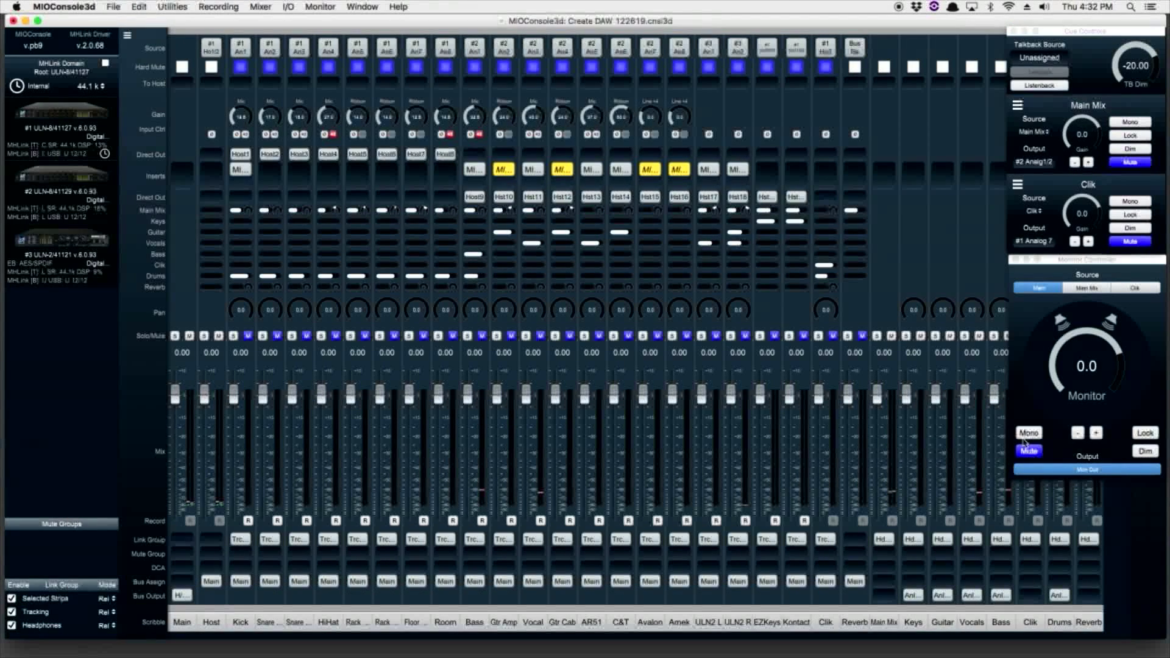
left_click(1029, 450)
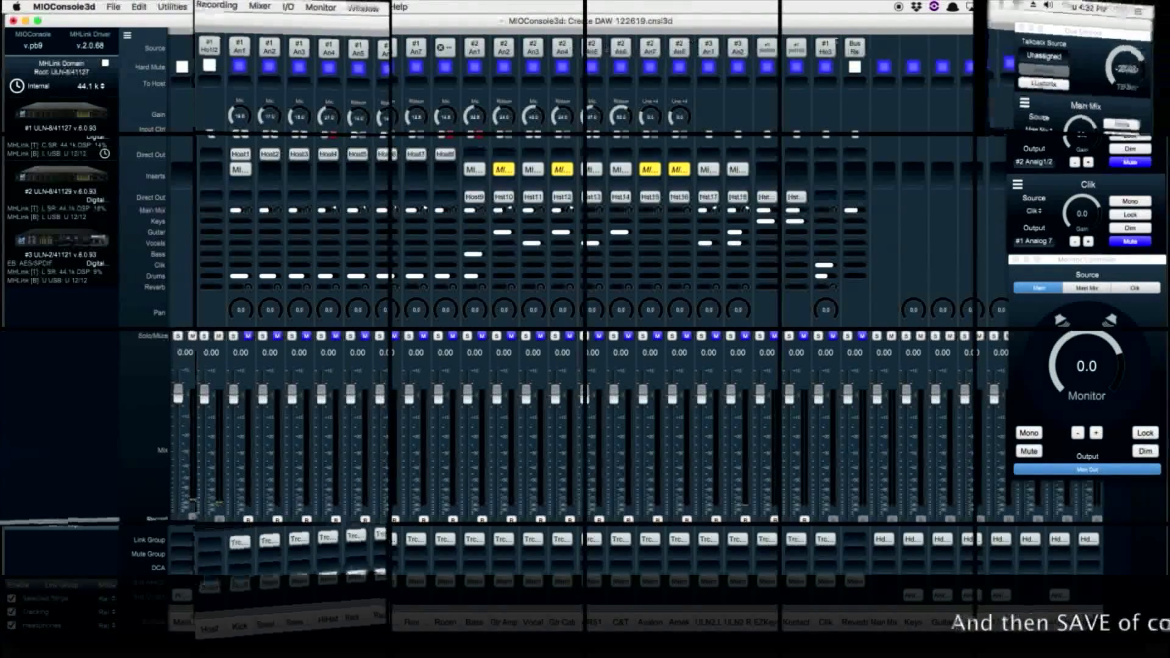
- Open the File menu to save the console setup
left_click(176, 9)
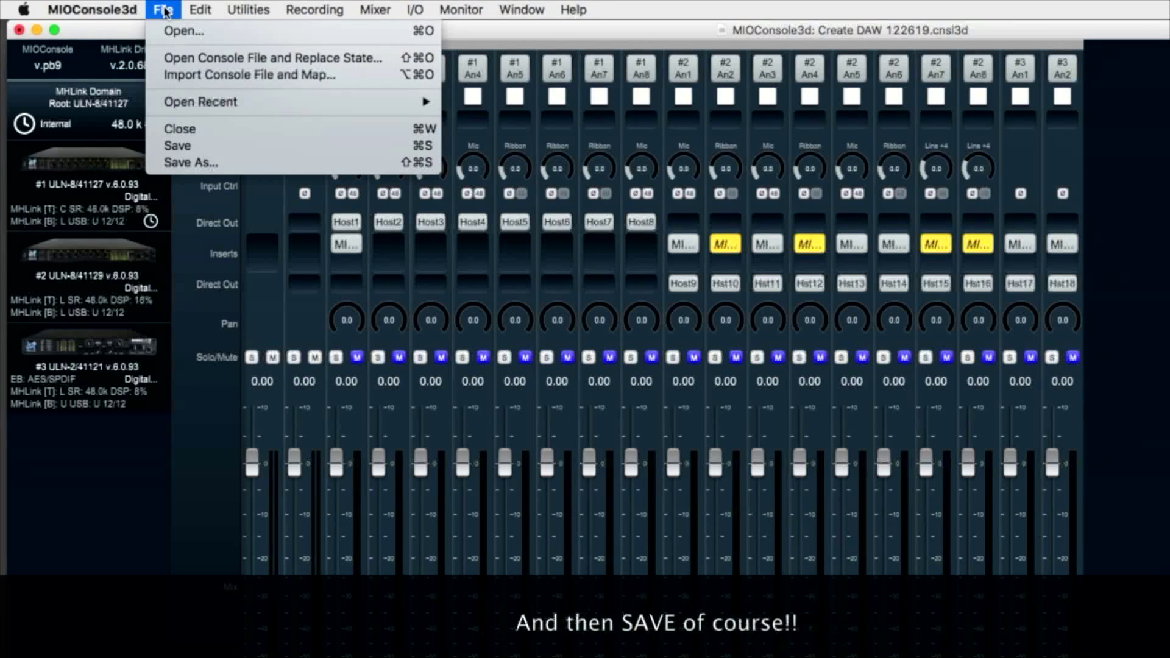